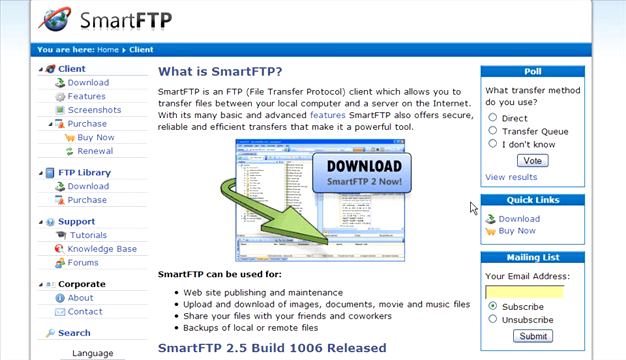
{"action": "mouse_move", "coordinate": [107, 27]}
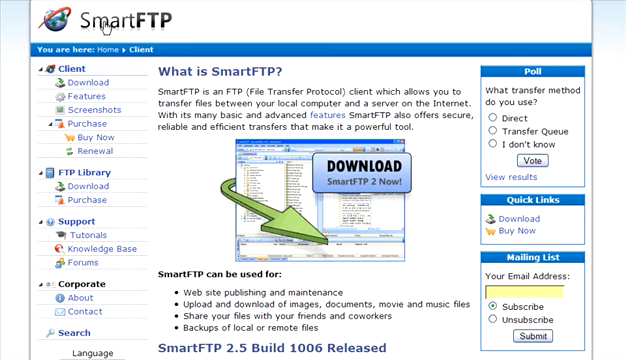
{"action": "mouse_move", "coordinate": [447, 166]}
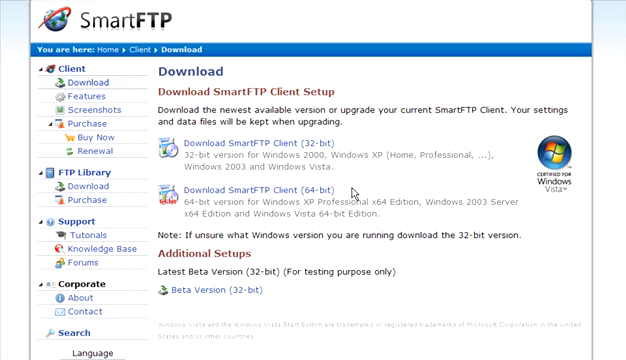
{"action": "mouse_move", "coordinate": [245, 146]}
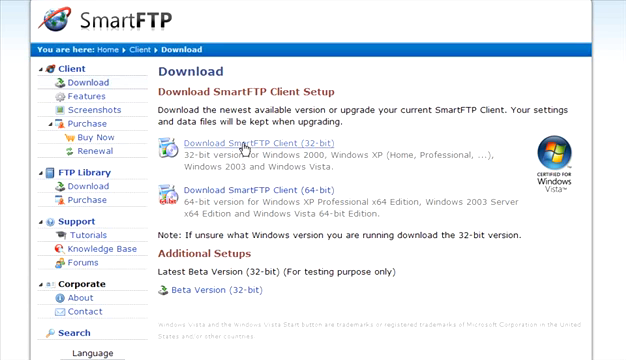
{"action": "mouse_move", "coordinate": [360, 153]}
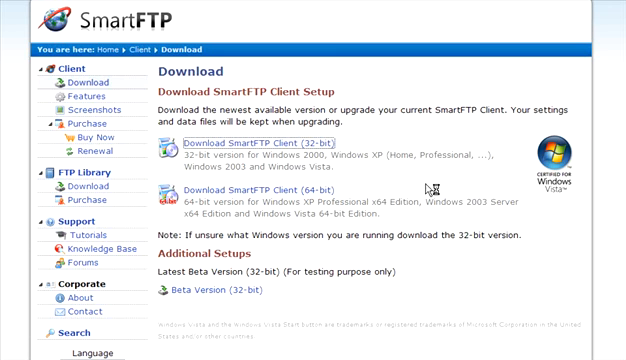
Step: Pick the 32-bit SmartFTP Client download link
{"action": "left_click", "coordinate": [255, 143]}
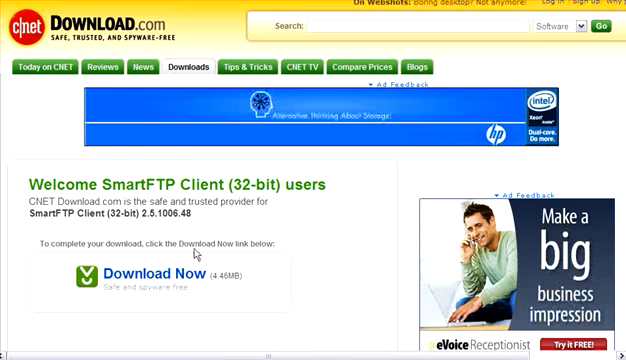
Step: Scroll down the CNET Download.com page for the SmartFTP installer
{"action": "scroll", "scroll_direction": "down", "scroll_amount": 3}
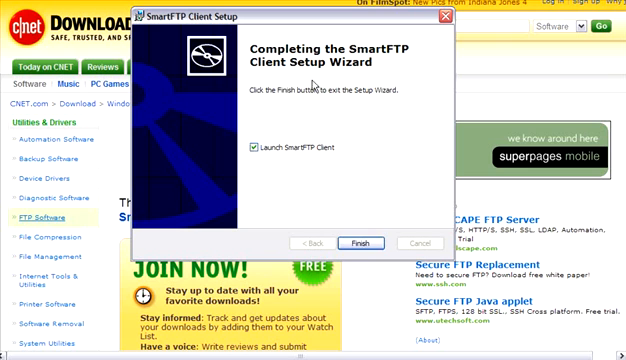
{"action": "mouse_move", "coordinate": [276, 159]}
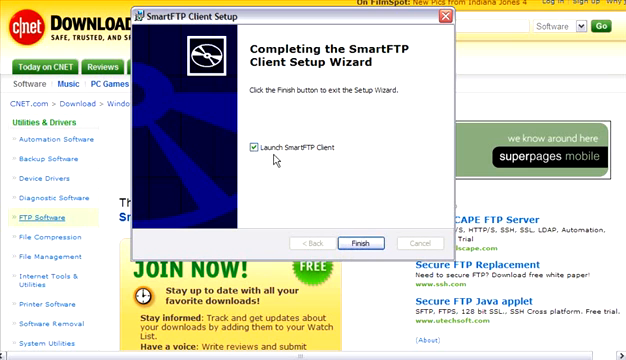
{"action": "mouse_move", "coordinate": [305, 157]}
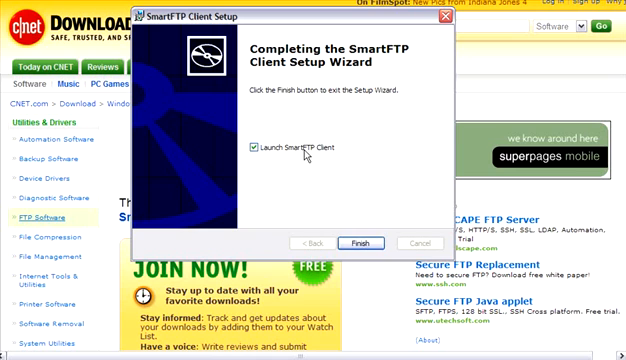
{"action": "mouse_move", "coordinate": [337, 156]}
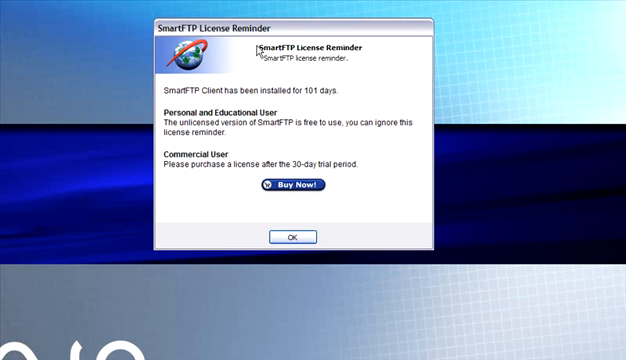
{"action": "mouse_move", "coordinate": [318, 178]}
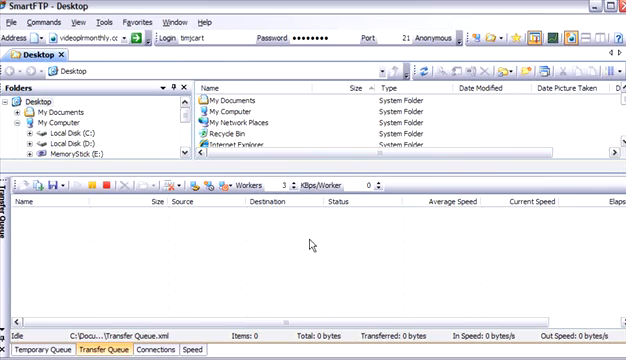
{"action": "mouse_move", "coordinate": [345, 263]}
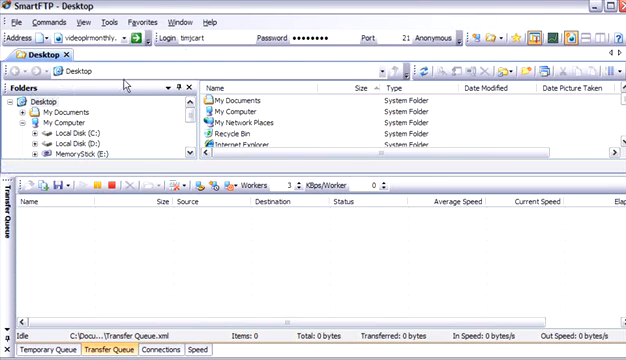
{"action": "mouse_move", "coordinate": [374, 136]}
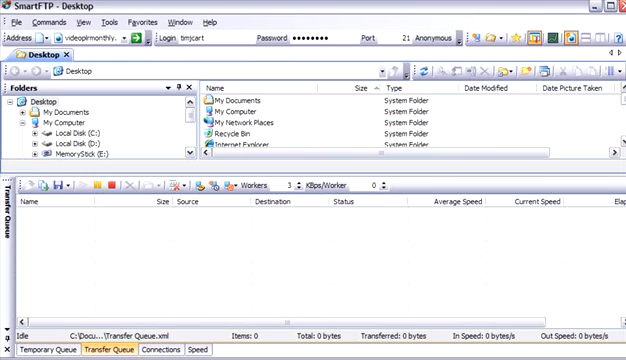
Step: Show the File menu with its new browser options
{"action": "left_click", "coordinate": [13, 24]}
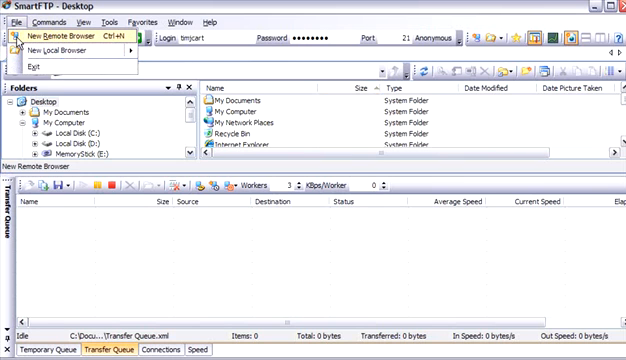
Step: Start a New Remote Browser with host yourbestonlineinfo.com and username yourbest
{"action": "left_click", "coordinate": [62, 35]}
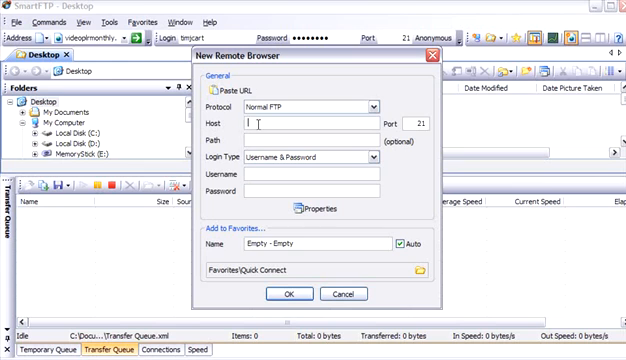
{"action": "type", "text": "yourbestonlineinfo.com"}
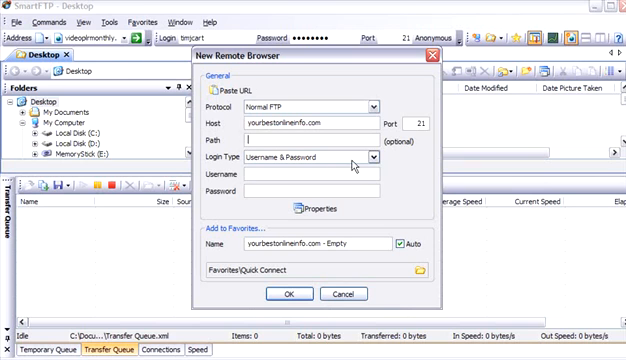
{"action": "left_click", "coordinate": [374, 157]}
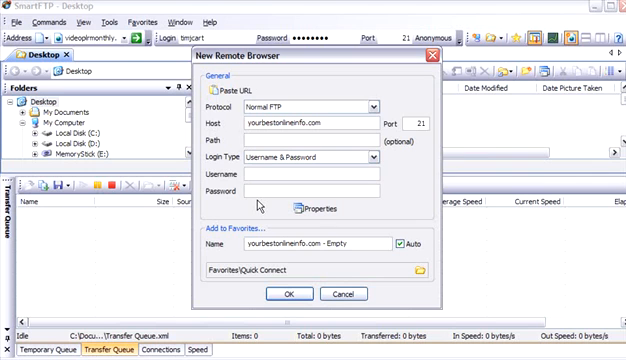
{"action": "type", "text": "yourbest"}
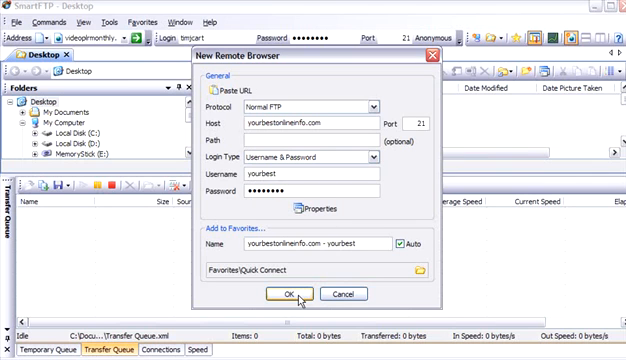
Step: Confirm the dialog to connect to yourbestonlineinfo.com as yourbest
{"action": "left_click", "coordinate": [288, 294]}
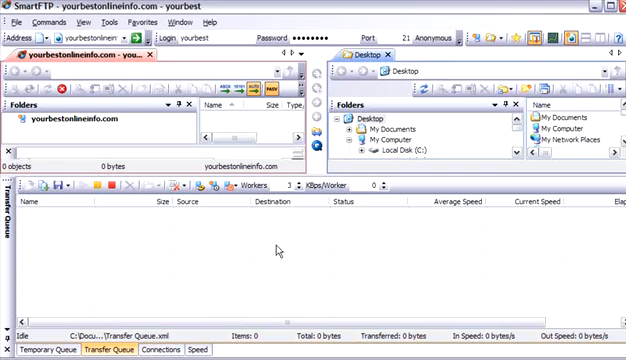
{"action": "mouse_move", "coordinate": [177, 227]}
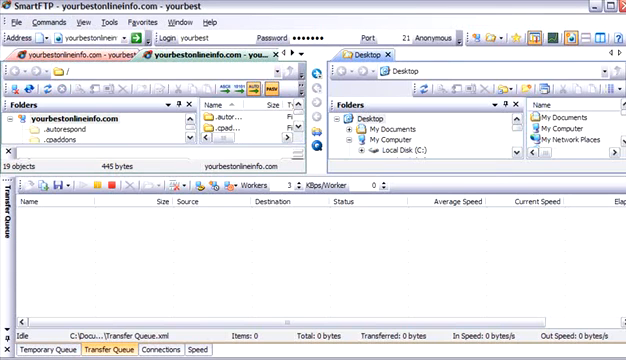
{"action": "mouse_move", "coordinate": [570, 129]}
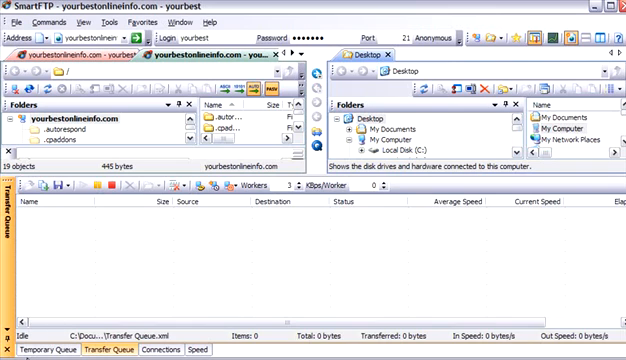
Step: Switch the bottom panel to the Temporary Queue view
{"action": "left_click", "coordinate": [39, 349]}
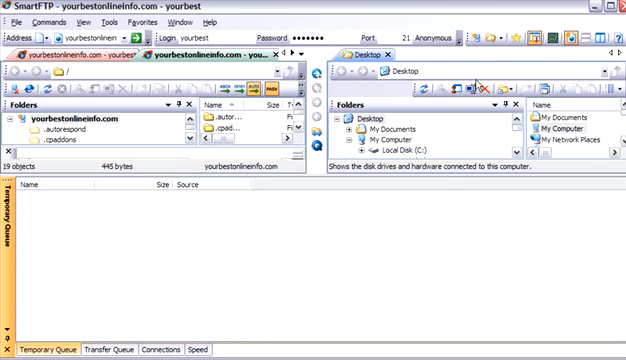
{"action": "mouse_move", "coordinate": [456, 147]}
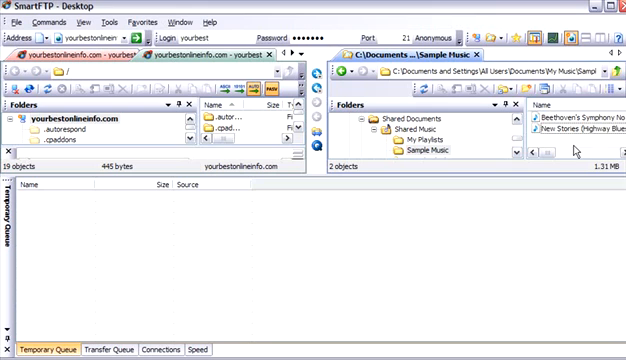
Step: Queue Beethoven's Symphony and New Stories from the local Sample Music folder
{"action": "left_click", "coordinate": [575, 117]}
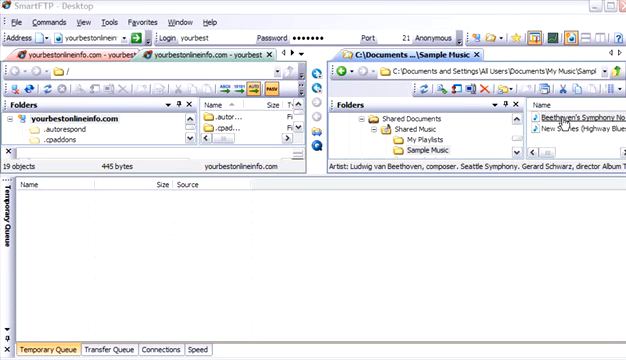
{"action": "left_click", "coordinate": [580, 127]}
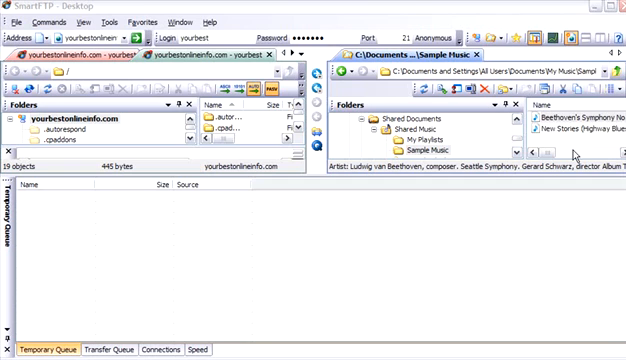
{"action": "mouse_move", "coordinate": [514, 210]}
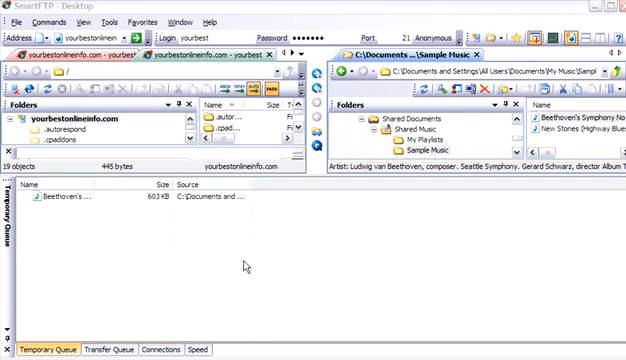
{"action": "left_click", "coordinate": [580, 128]}
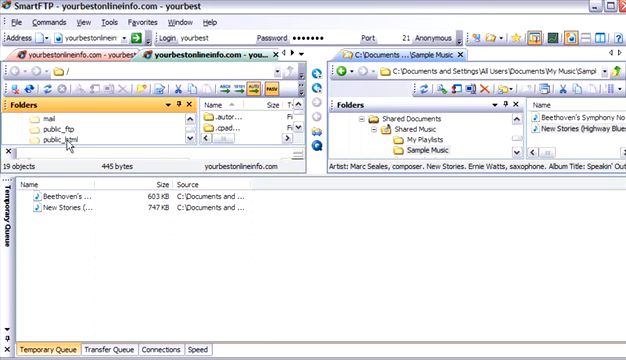
Step: Open the server's public_html folder from the remote folder tree
{"action": "scroll", "scroll_direction": "down", "scroll_amount": 3}
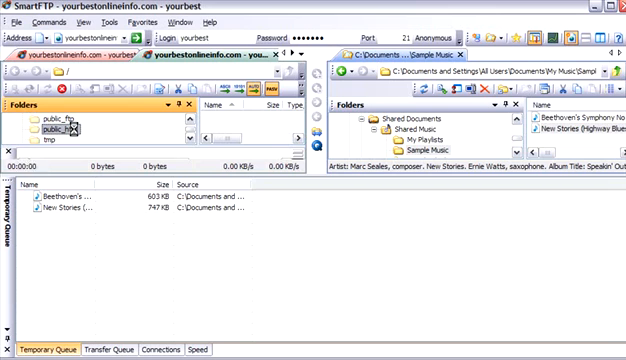
{"action": "double_click", "coordinate": [57, 131]}
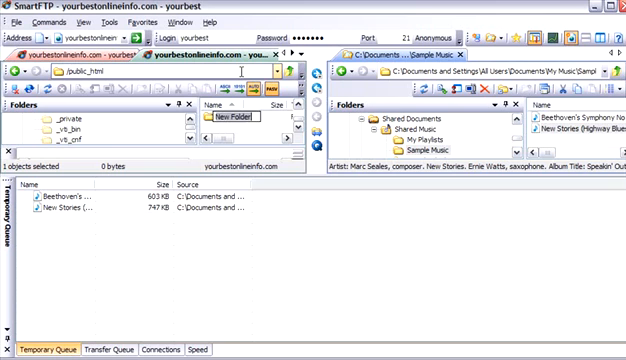
Step: Name the new server folder musictest
{"action": "type", "text": "mus"}
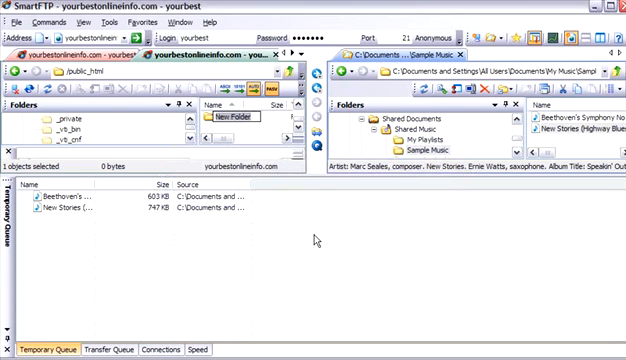
{"action": "type", "text": "mu"}
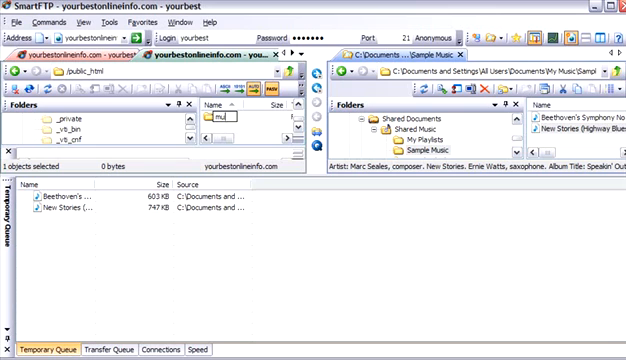
{"action": "type", "text": "sicte"}
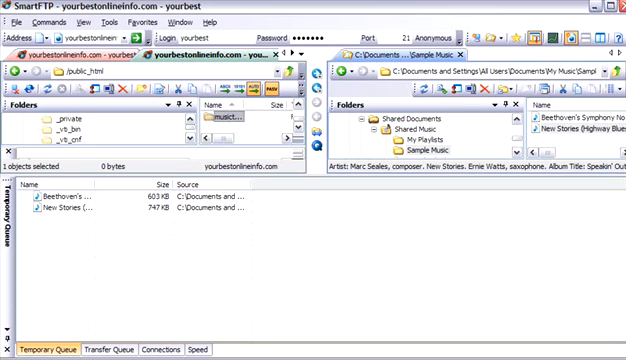
{"action": "mouse_move", "coordinate": [230, 122]}
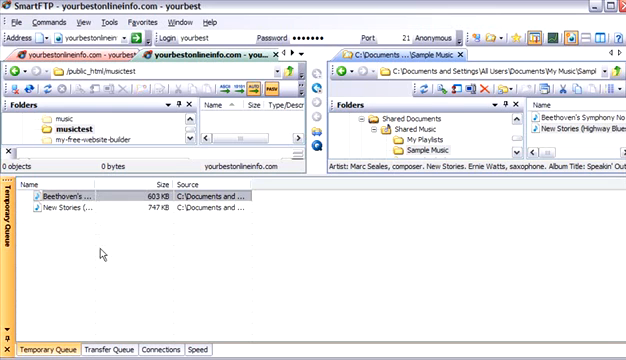
{"action": "mouse_move", "coordinate": [103, 252]}
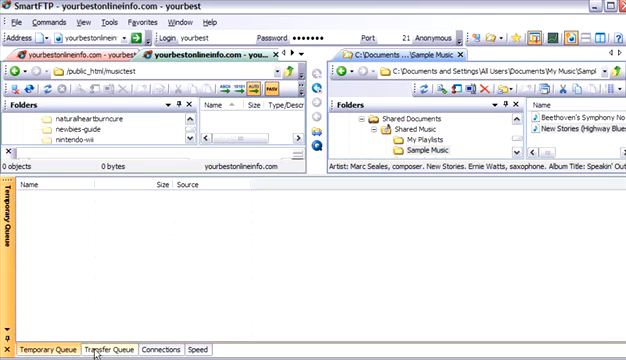
Step: Switch to the Transfer Queue view while both tracks upload to musictest
{"action": "left_click", "coordinate": [105, 350]}
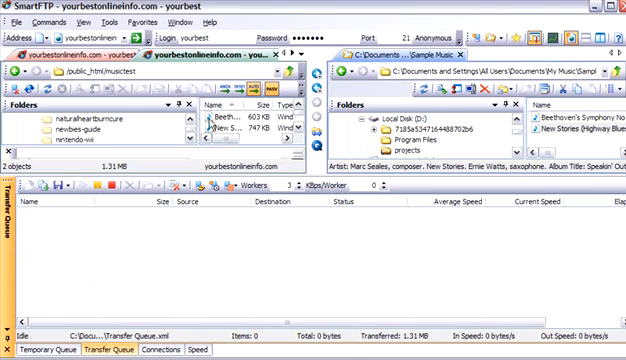
Step: Open the context menu on the uploaded Beethoven track in the remote musictest folder
{"action": "right_click", "coordinate": [225, 120]}
{"action": "type", "text": "b.wma"}
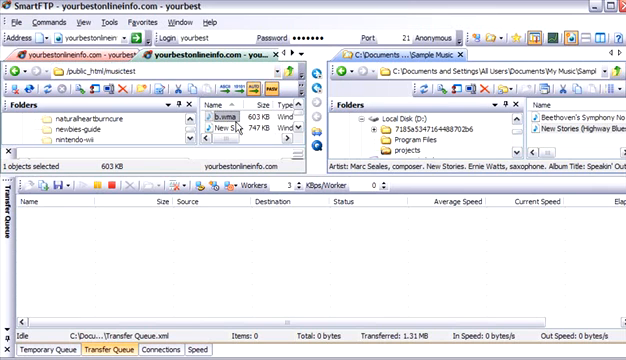
{"action": "mouse_move", "coordinate": [603, 234]}
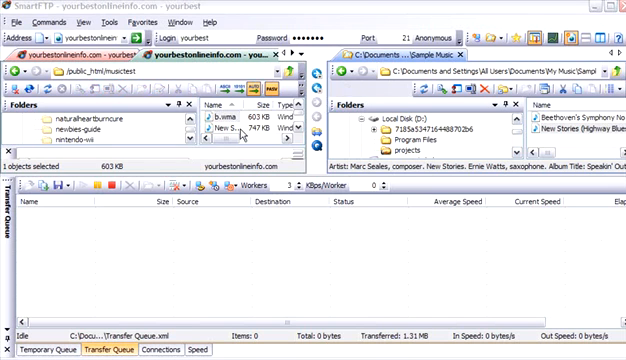
{"action": "mouse_move", "coordinate": [494, 234]}
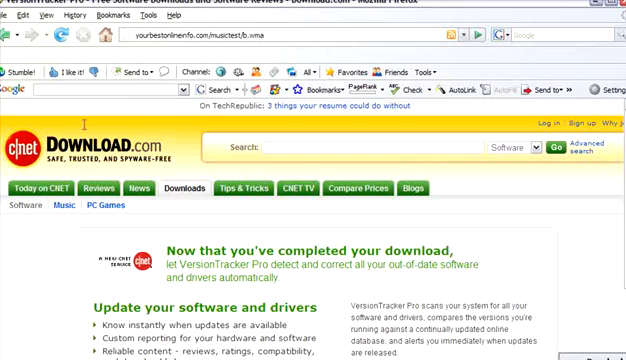
{"action": "mouse_move", "coordinate": [583, 195]}
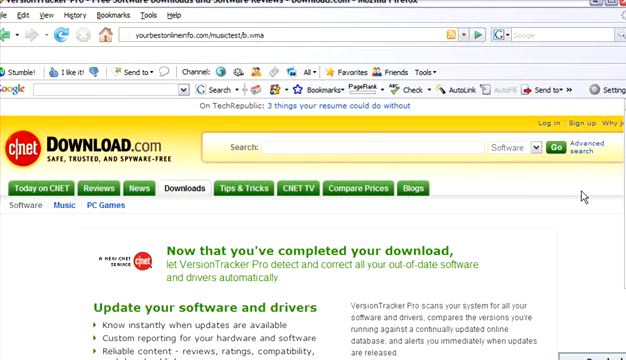